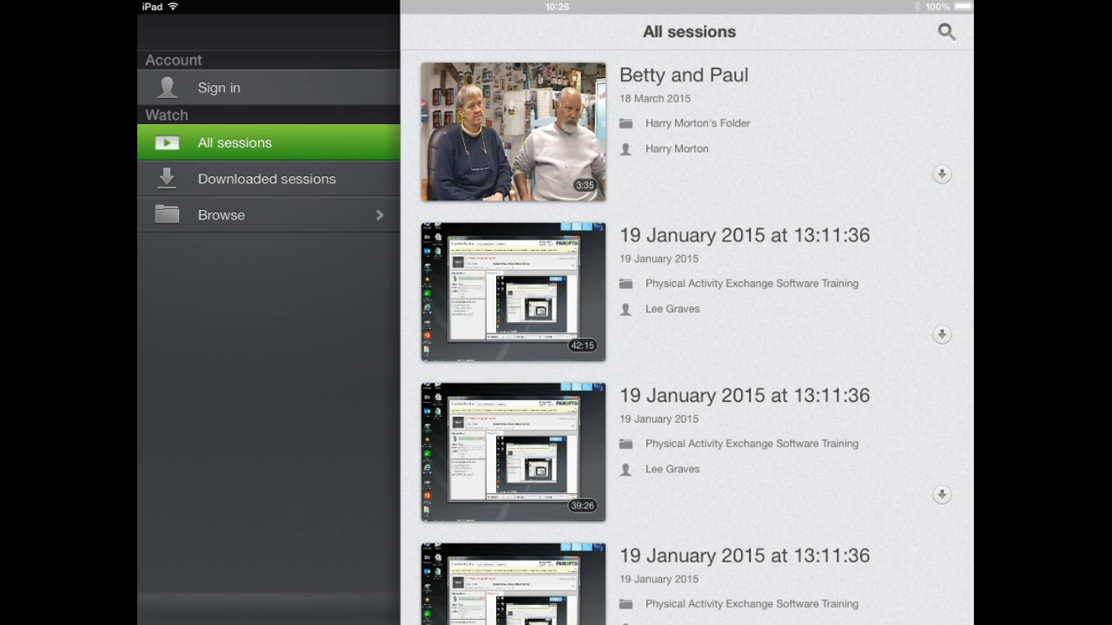
Enter ljmutest.hosted.panopto.com as the site address and continue signing in
{"action": "left_click", "coordinate": [219, 87]}
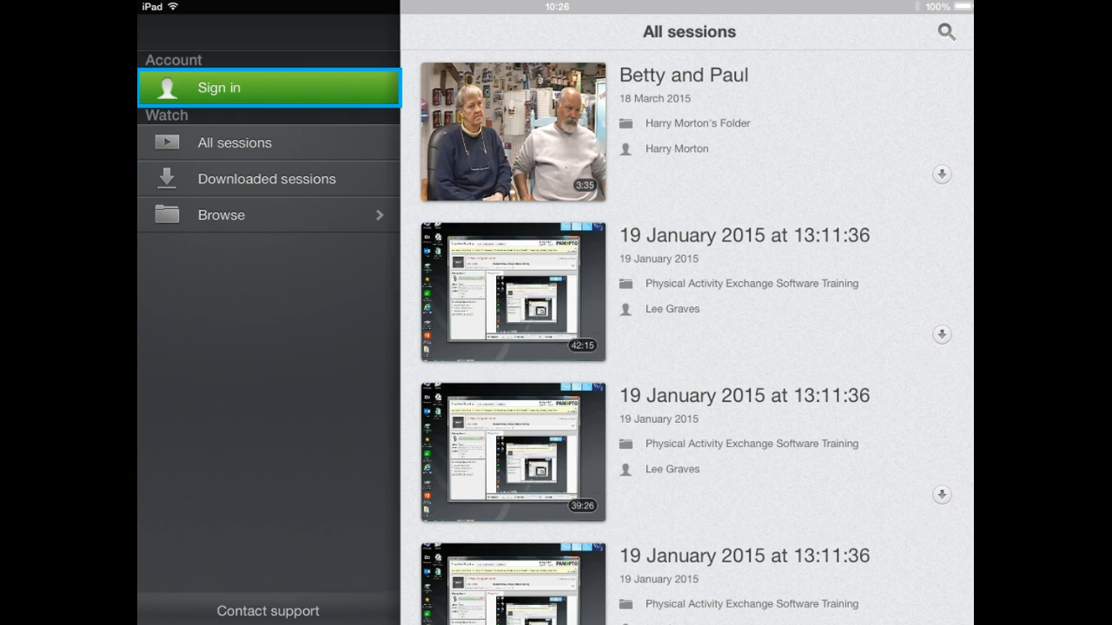
{"action": "left_click", "coordinate": [219, 87]}
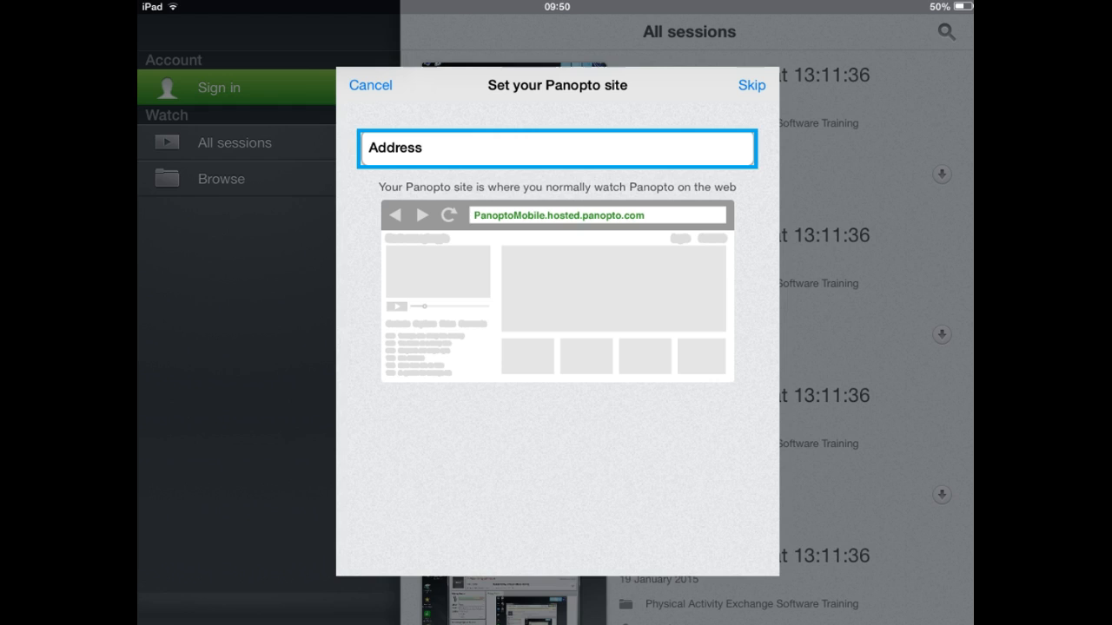
{"action": "type", "text": "ljmutest.hosted.panopto.com"}
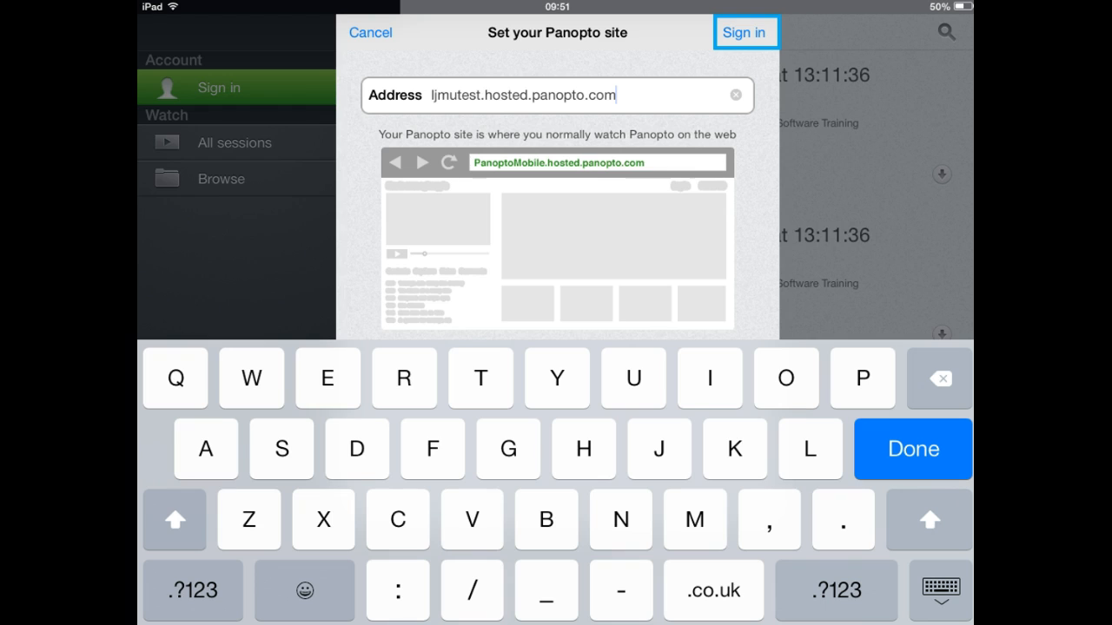
{"action": "mouse_move", "coordinate": [206, 11]}
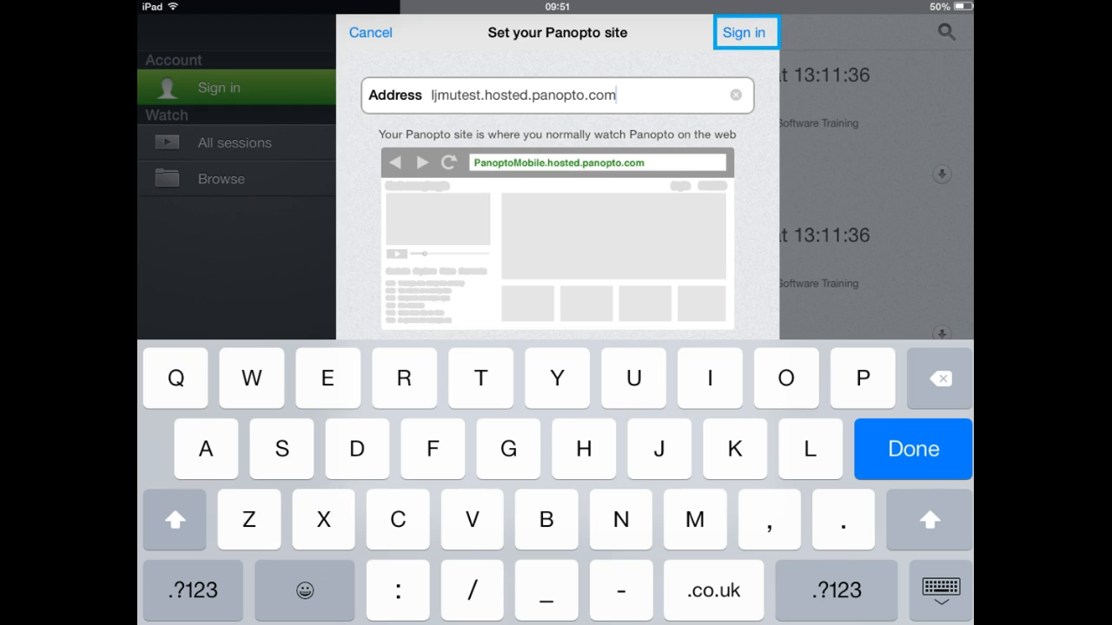
{"action": "left_click", "coordinate": [744, 32]}
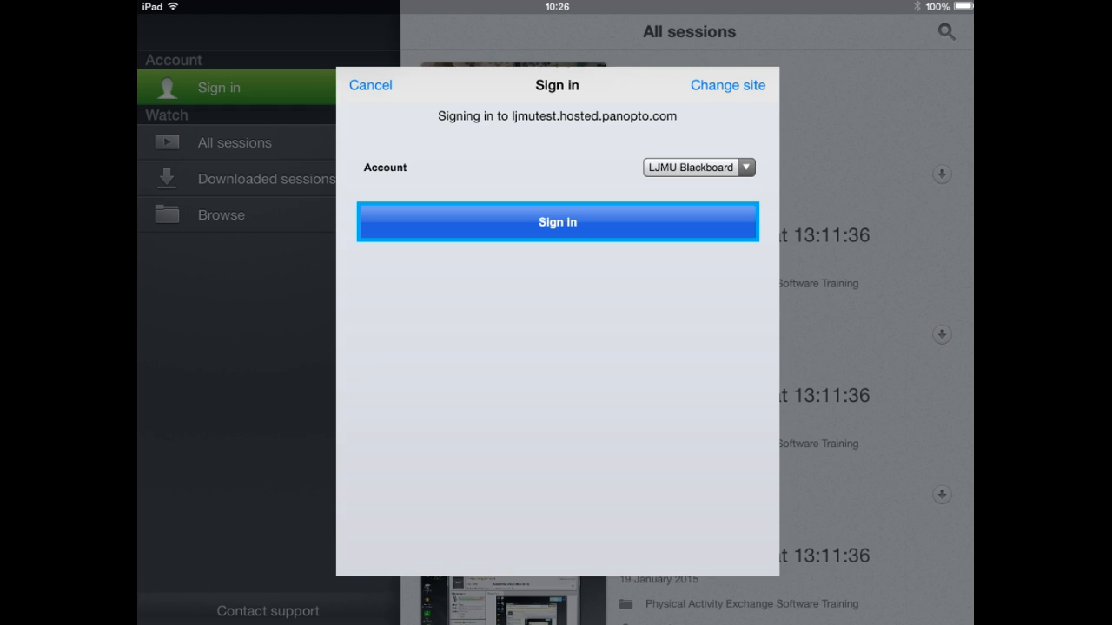
Log in via LJMU Blackboard with the account's username and password
{"action": "left_click", "coordinate": [556, 222]}
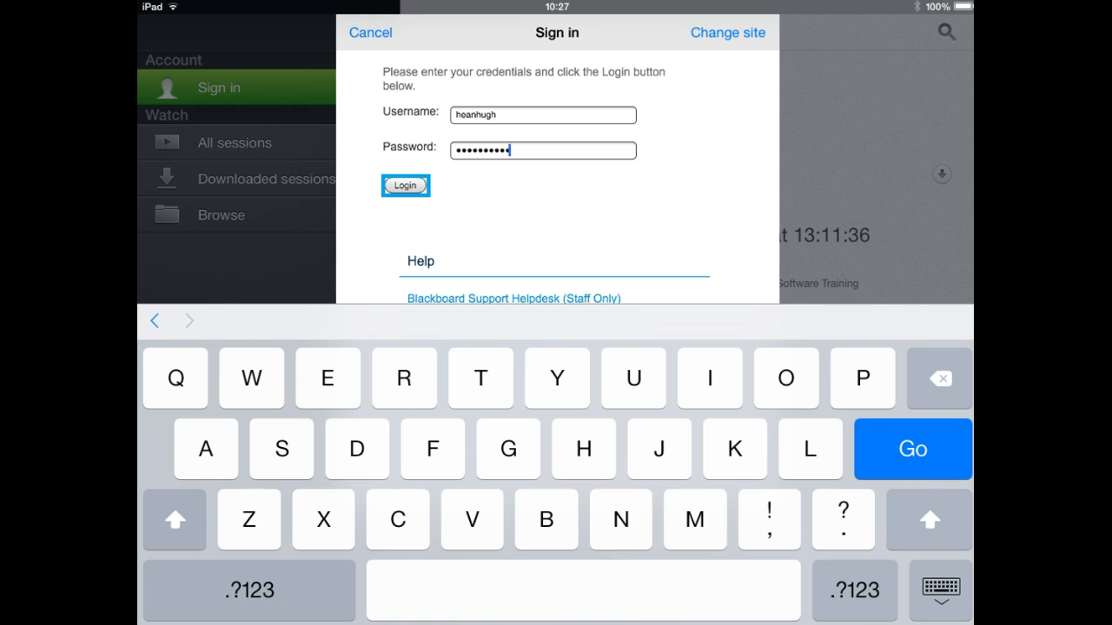
{"action": "left_click", "coordinate": [405, 185]}
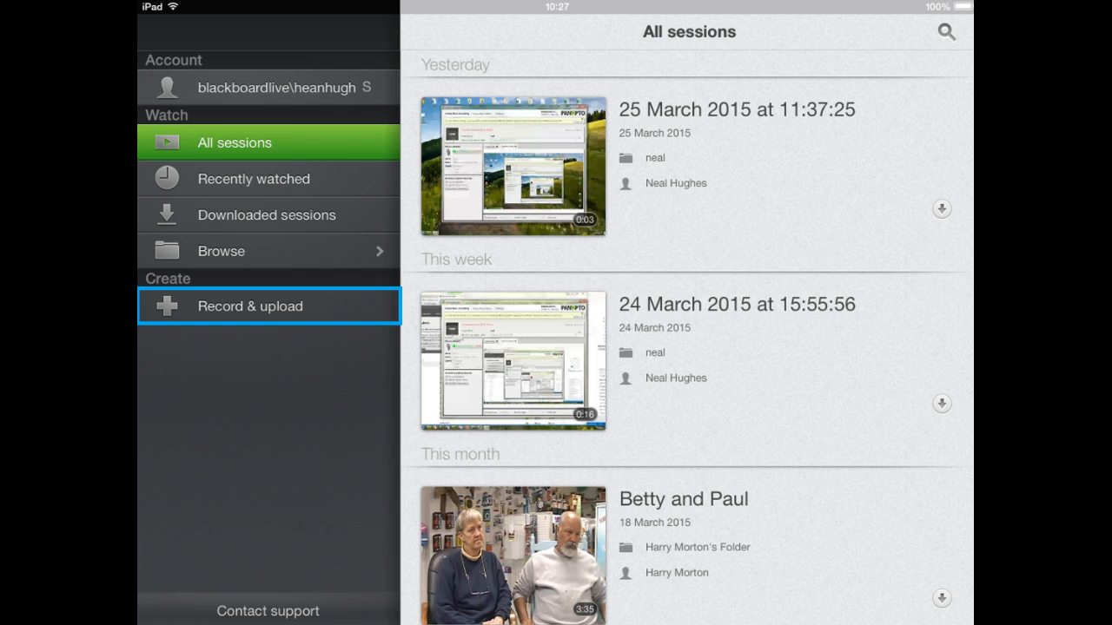
Go to Record & upload to see the folders available for new recordings
{"action": "left_click", "coordinate": [250, 306]}
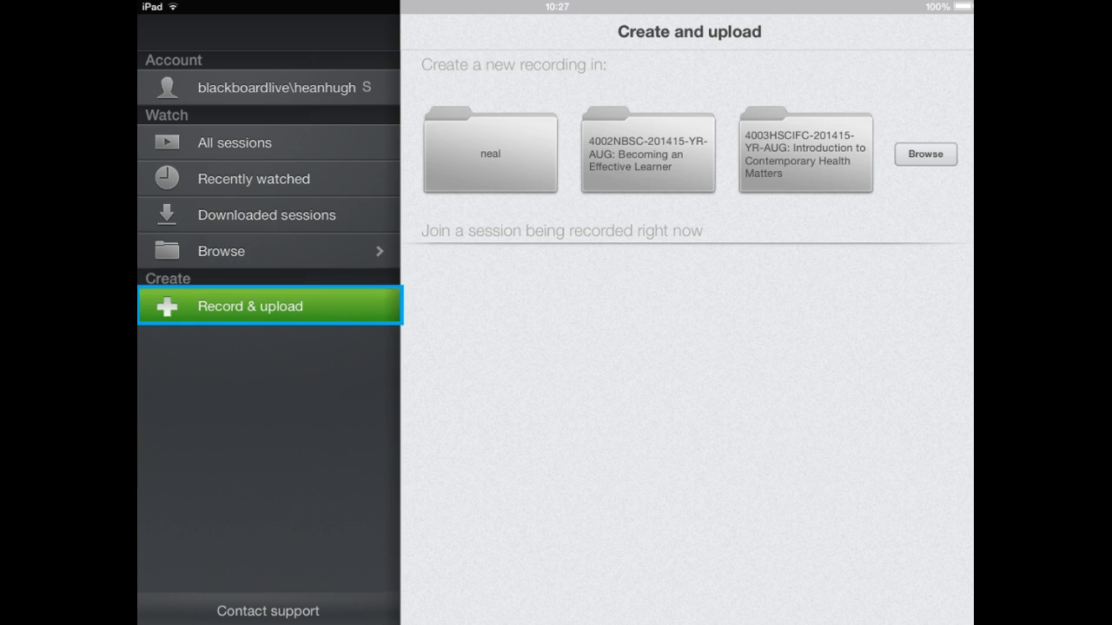
Browse the folder list and start a new session in the neal folder
{"action": "left_click", "coordinate": [925, 154]}
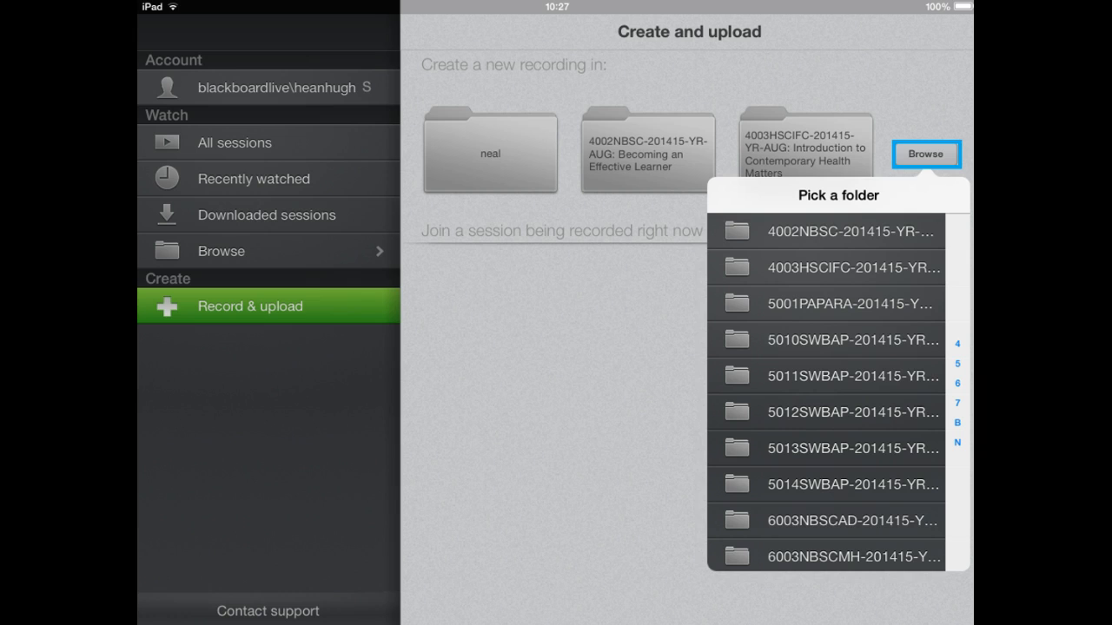
{"action": "left_click", "coordinate": [490, 152]}
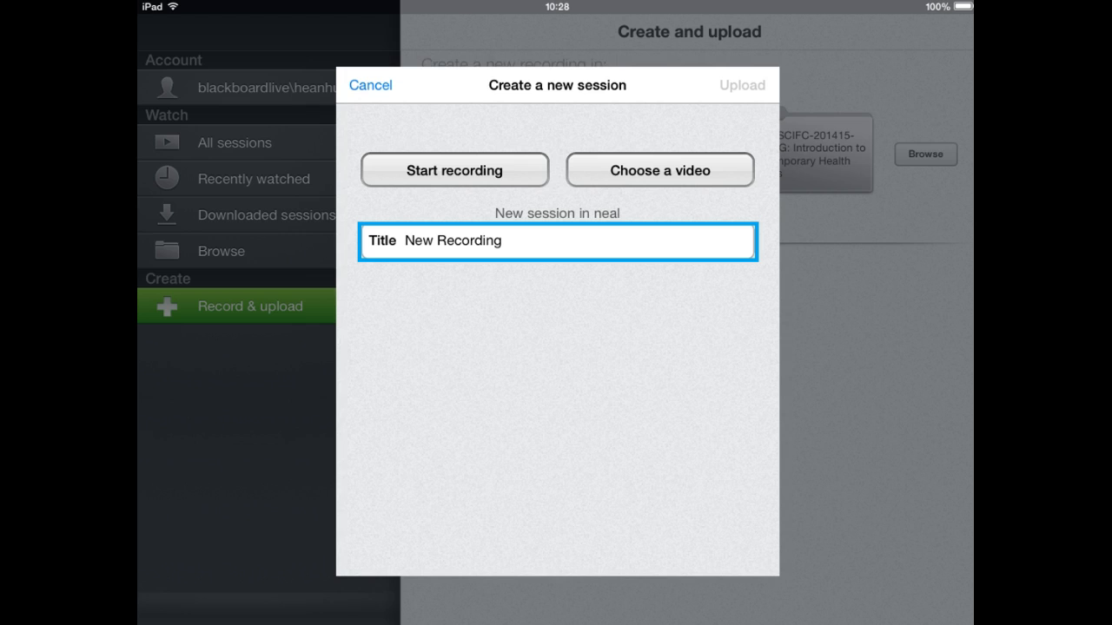
Pick the plant clip from the Videos album and use it for the New Recording session
{"action": "left_click", "coordinate": [556, 241]}
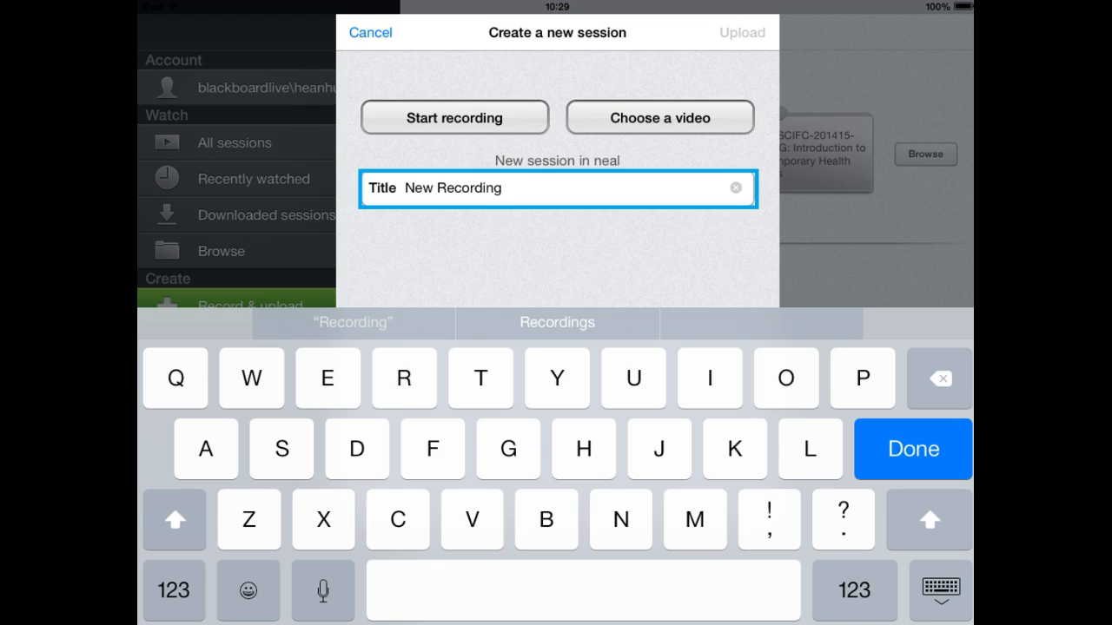
{"action": "left_click", "coordinate": [659, 117]}
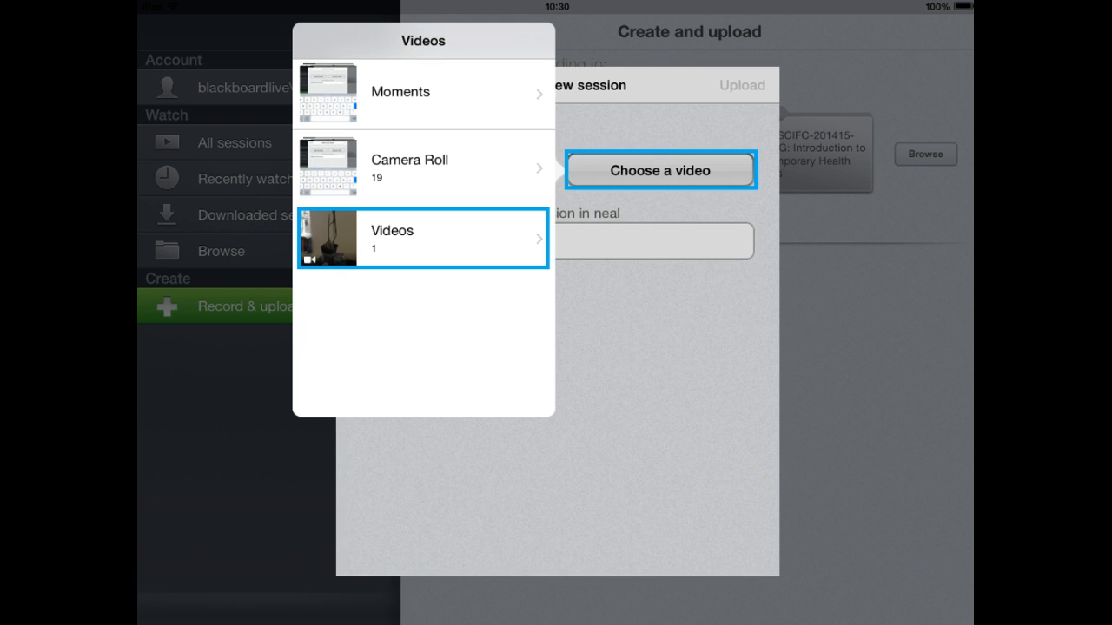
{"action": "left_click", "coordinate": [423, 238]}
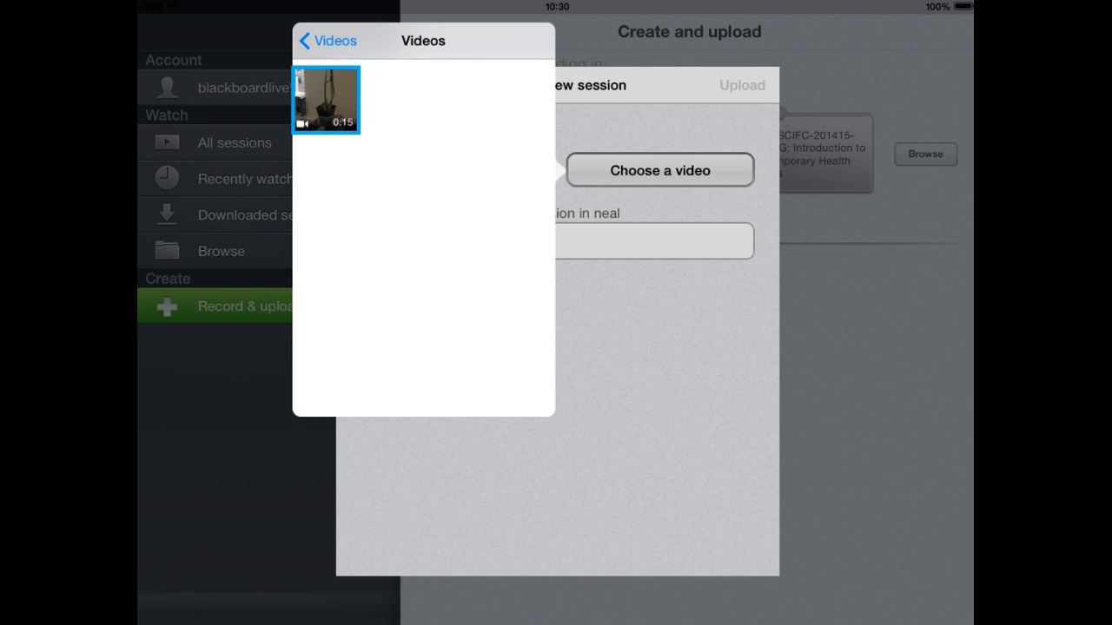
{"action": "left_click", "coordinate": [325, 100]}
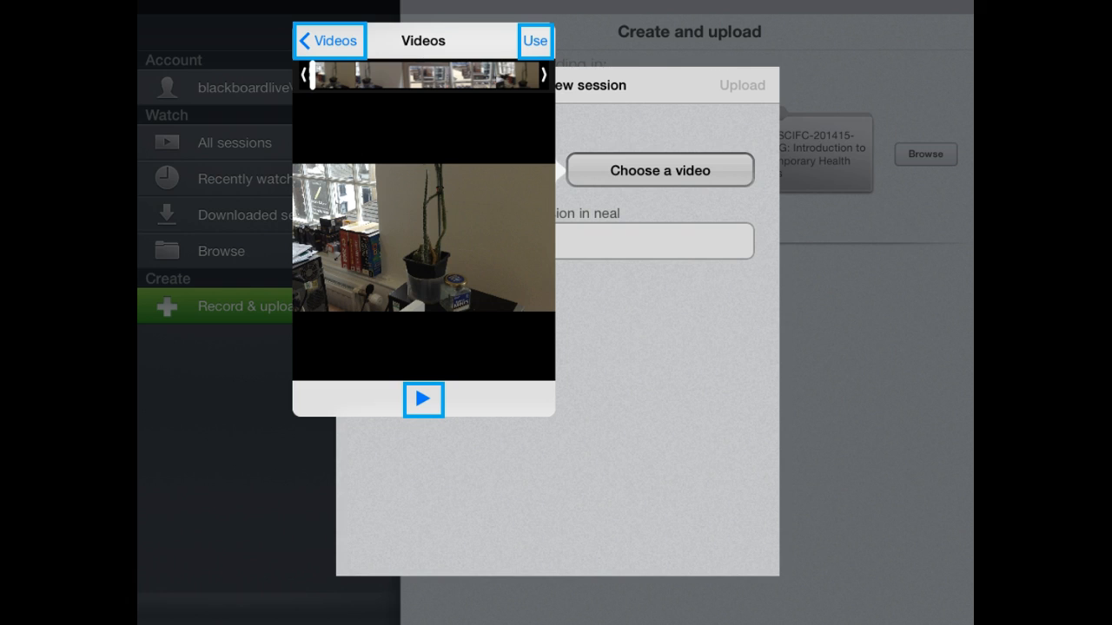
{"action": "left_click", "coordinate": [535, 41]}
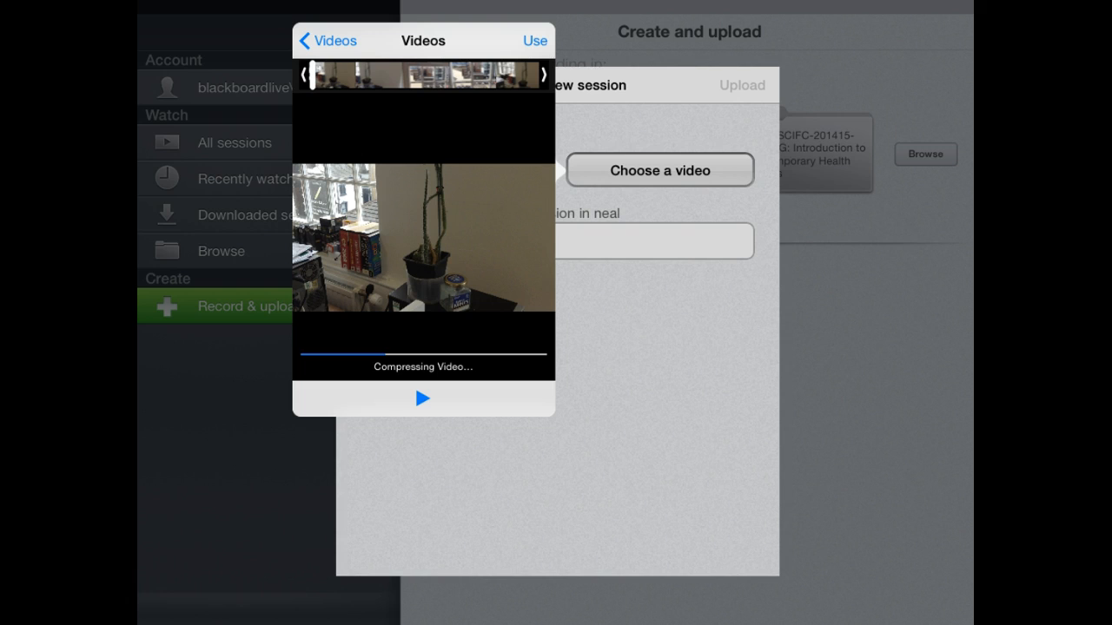
{"action": "left_click", "coordinate": [534, 40]}
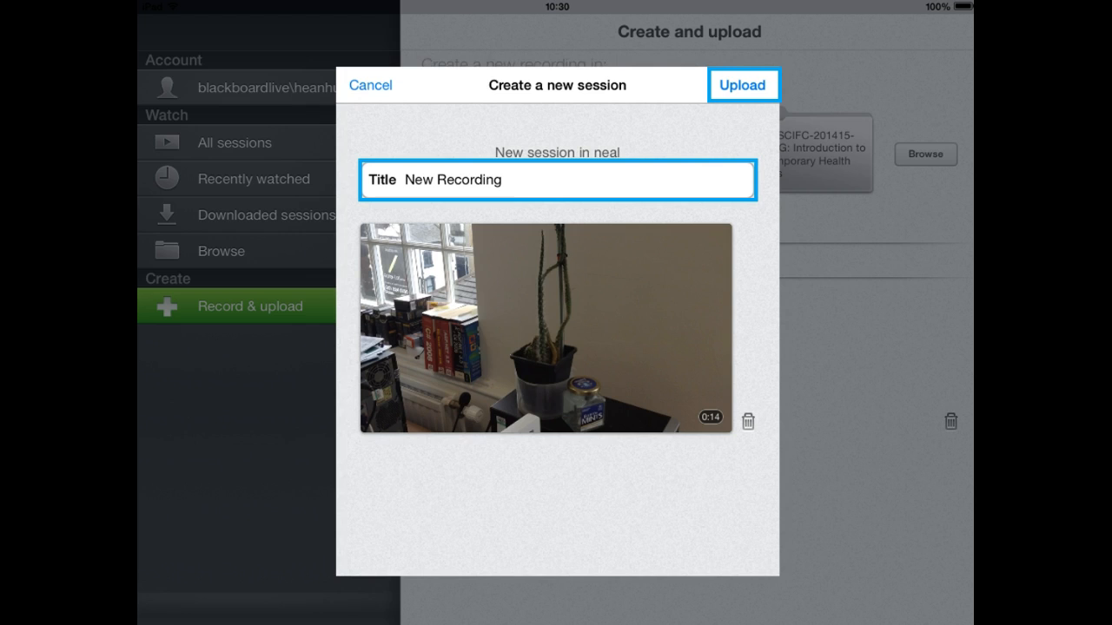
{"action": "mouse_move", "coordinate": [767, 439]}
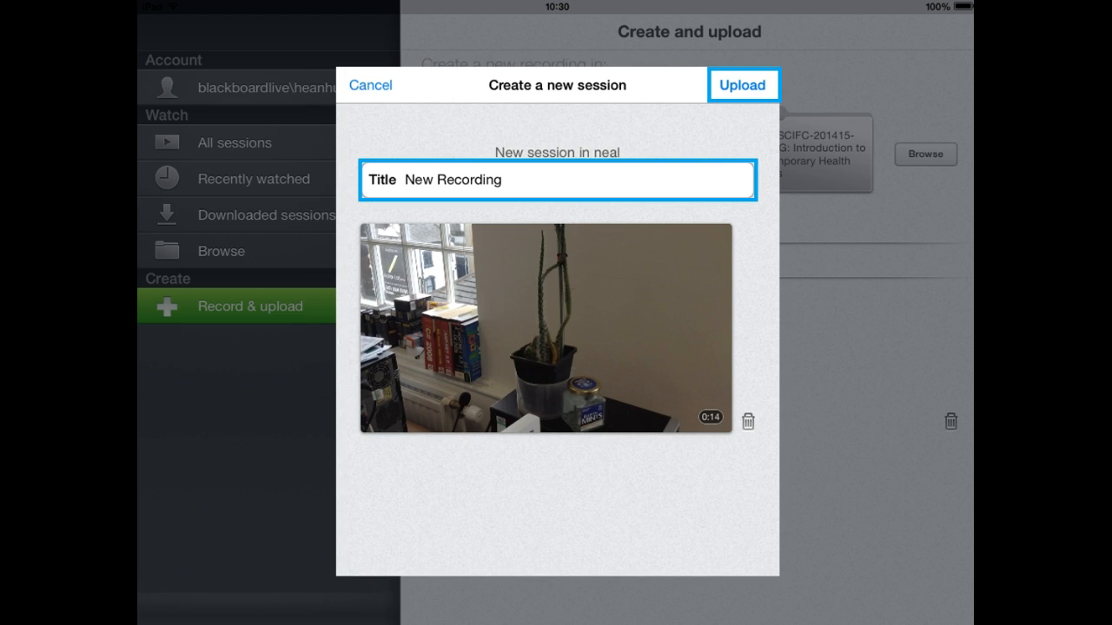
Upload the New Recording session with its attached clip to the neal folder
{"action": "left_click", "coordinate": [742, 84]}
{"action": "type", "text": " 2"}
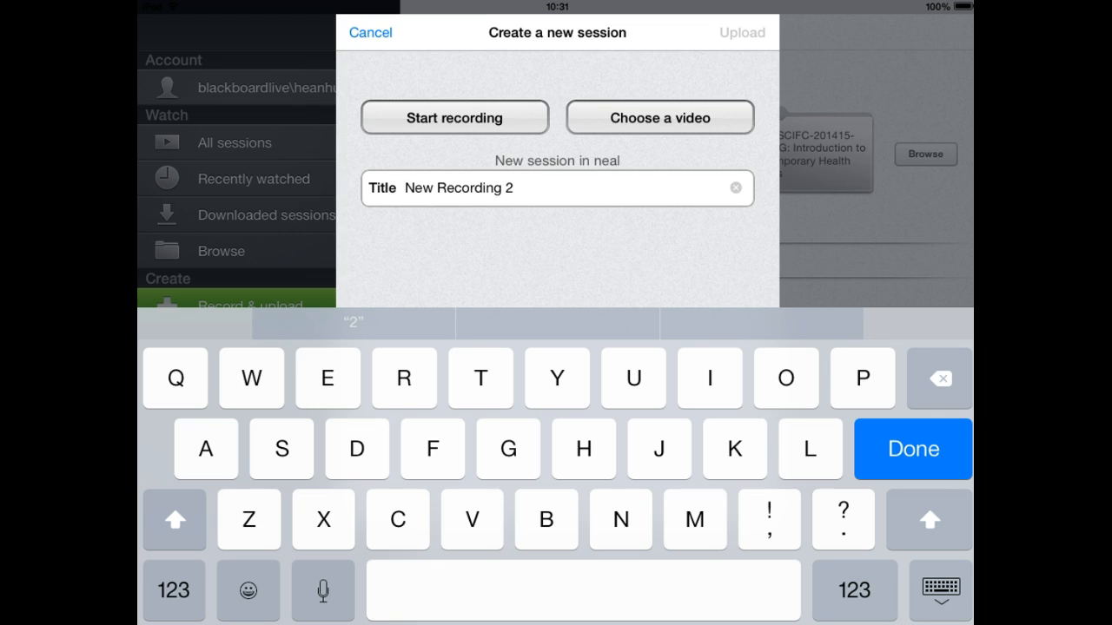
Start a camera recording for New Recording 2, allowing microphone and camera access
{"action": "left_click", "coordinate": [912, 449]}
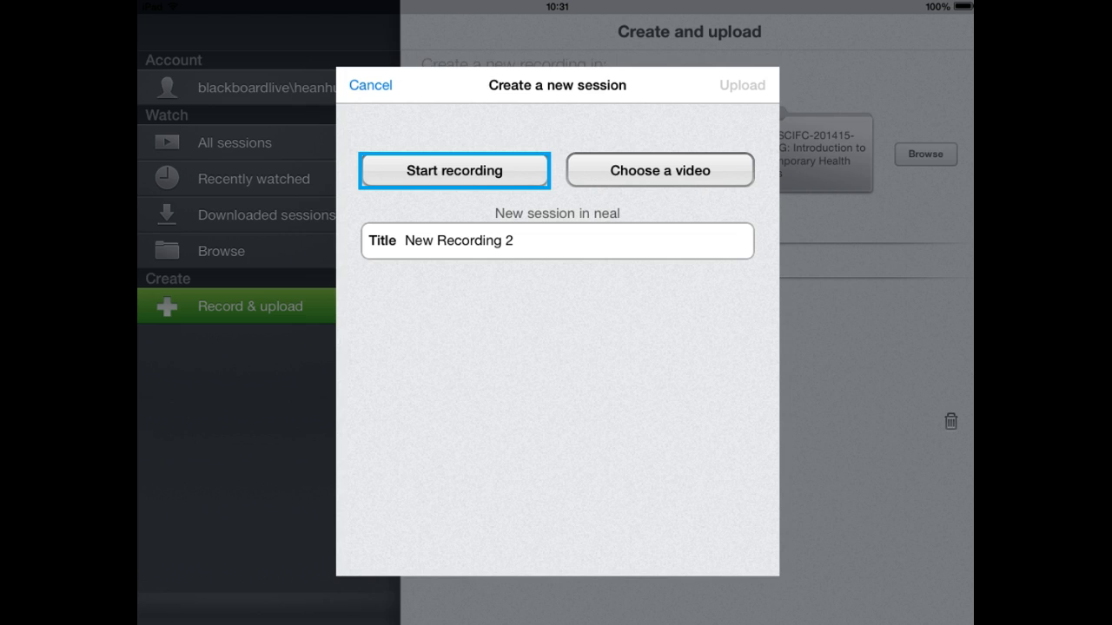
{"action": "left_click", "coordinate": [454, 169]}
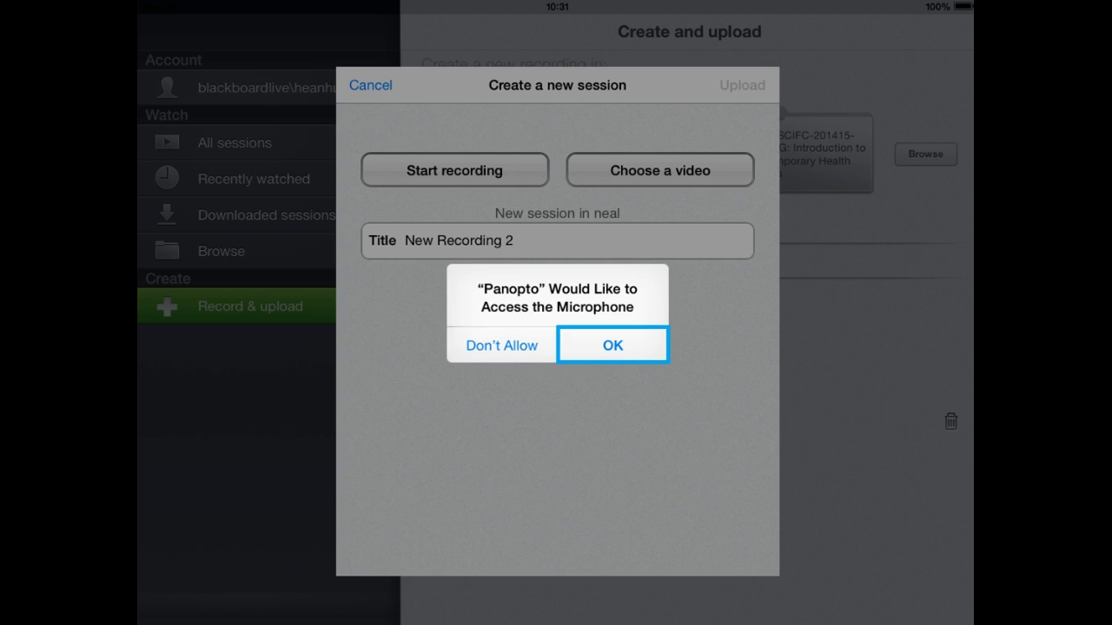
{"action": "left_click", "coordinate": [612, 344]}
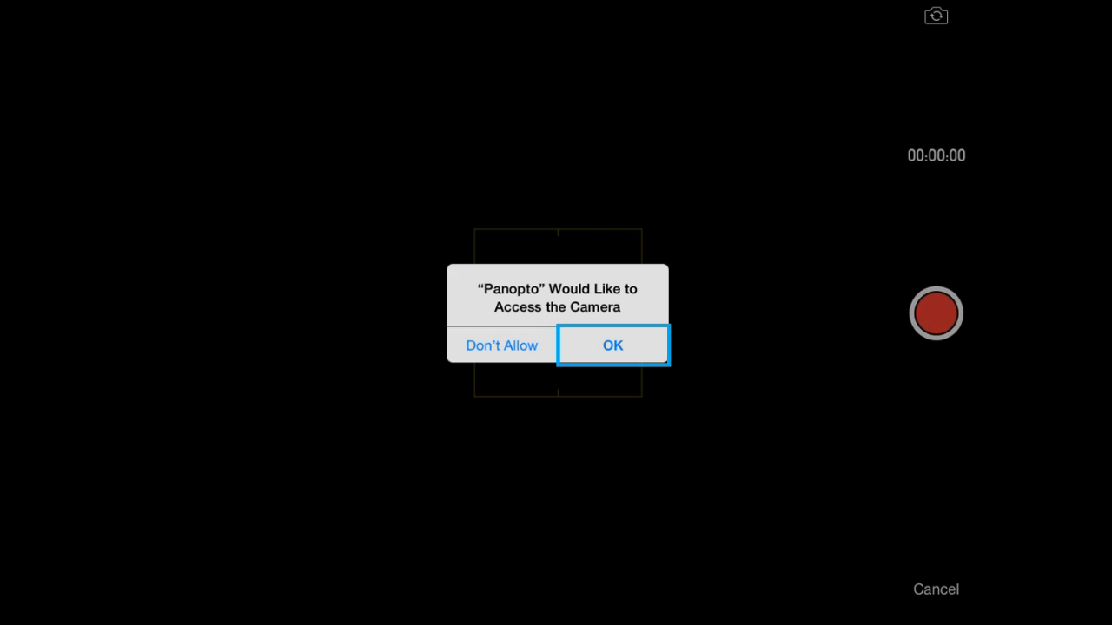
{"action": "left_click", "coordinate": [612, 345]}
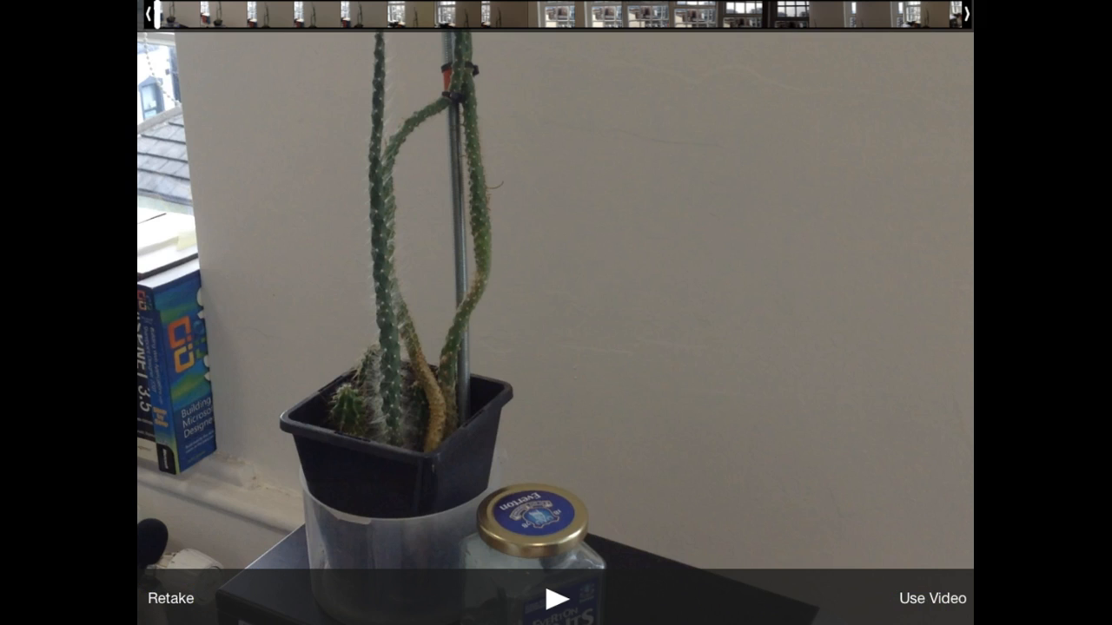
Keep the recorded clip and upload it as New Recording 2 to the neal folder
{"action": "left_click", "coordinate": [932, 598]}
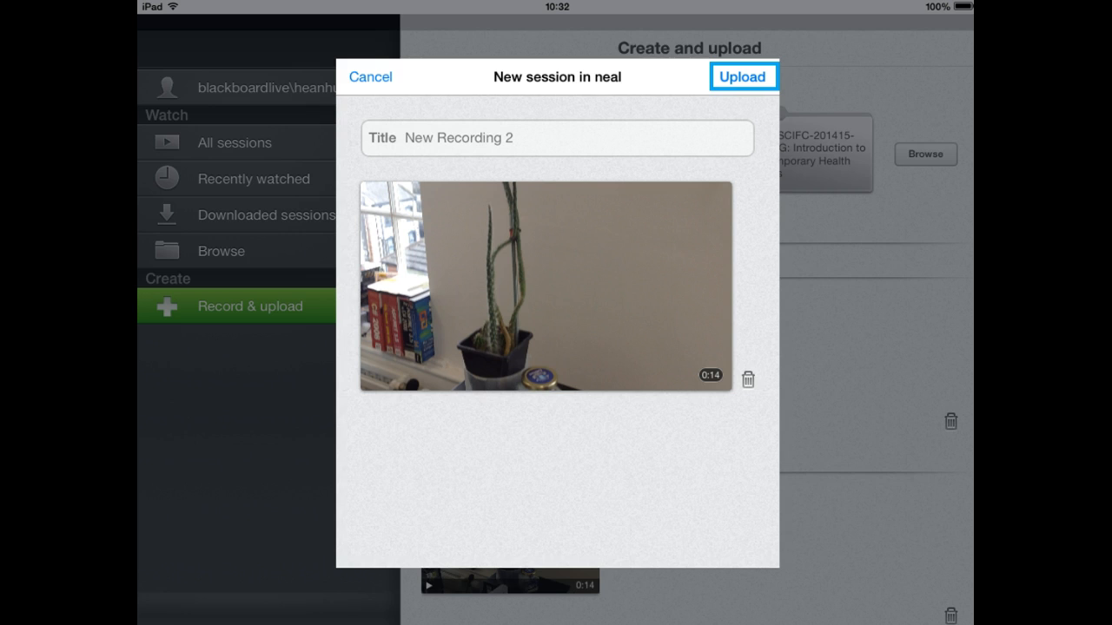
{"action": "left_click", "coordinate": [742, 76]}
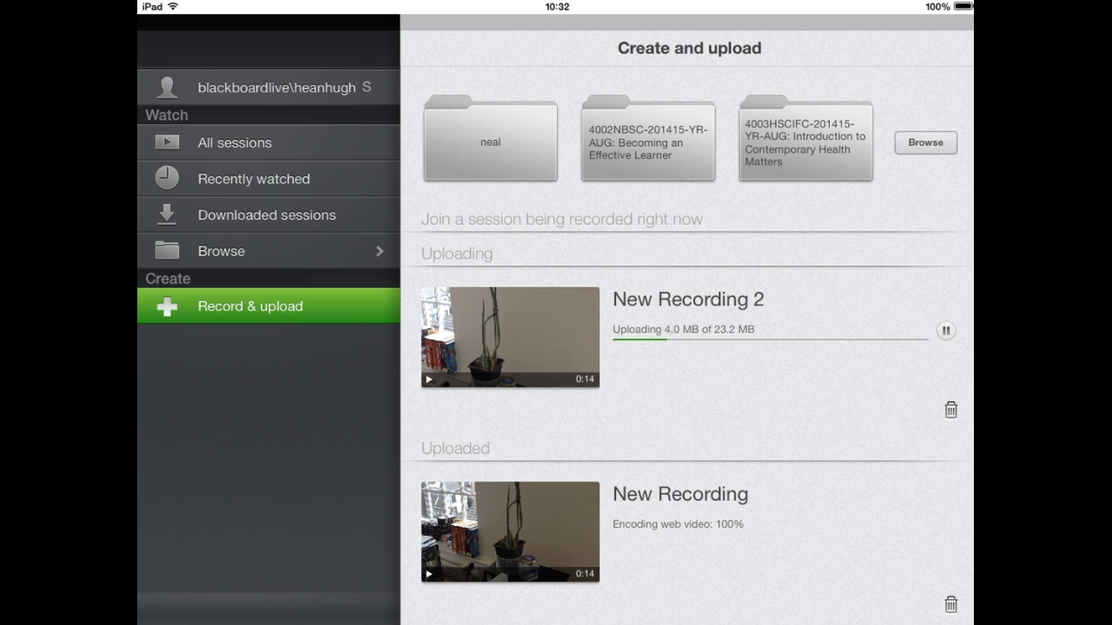